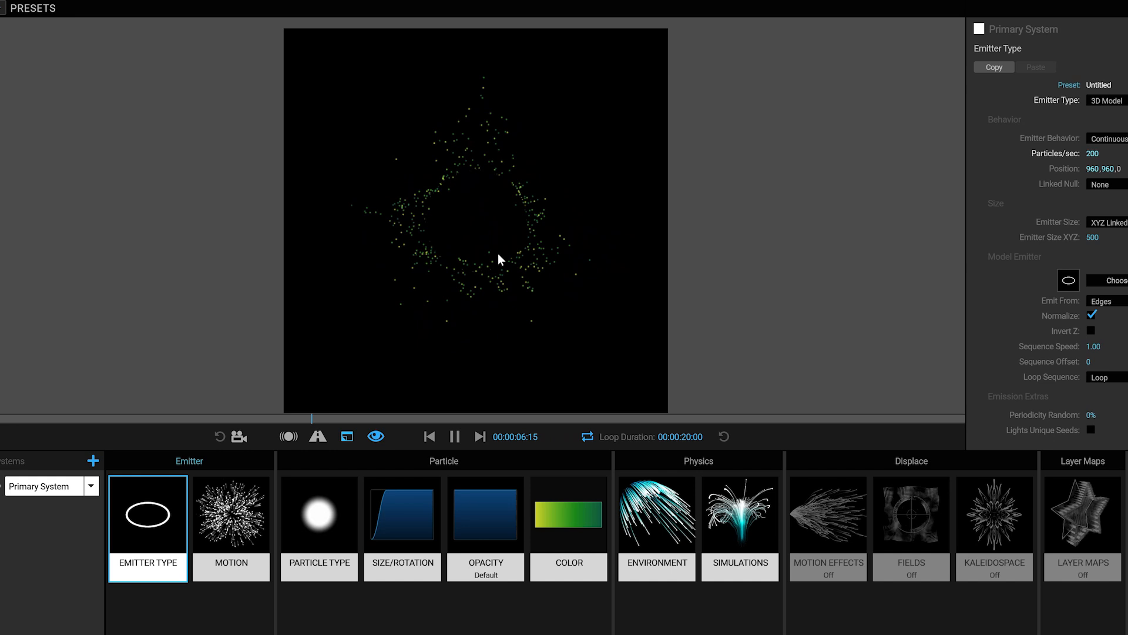
# Step: Add a second particle system, System 2, emitting 6 particles
pyautogui.click(346, 437)
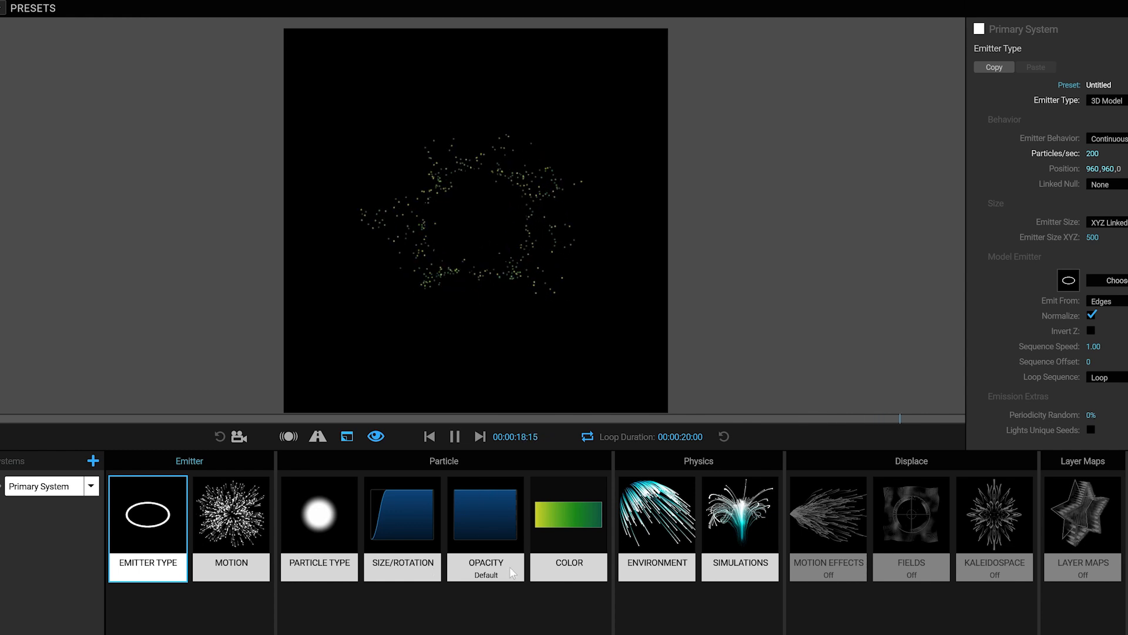
pyautogui.click(430, 437)
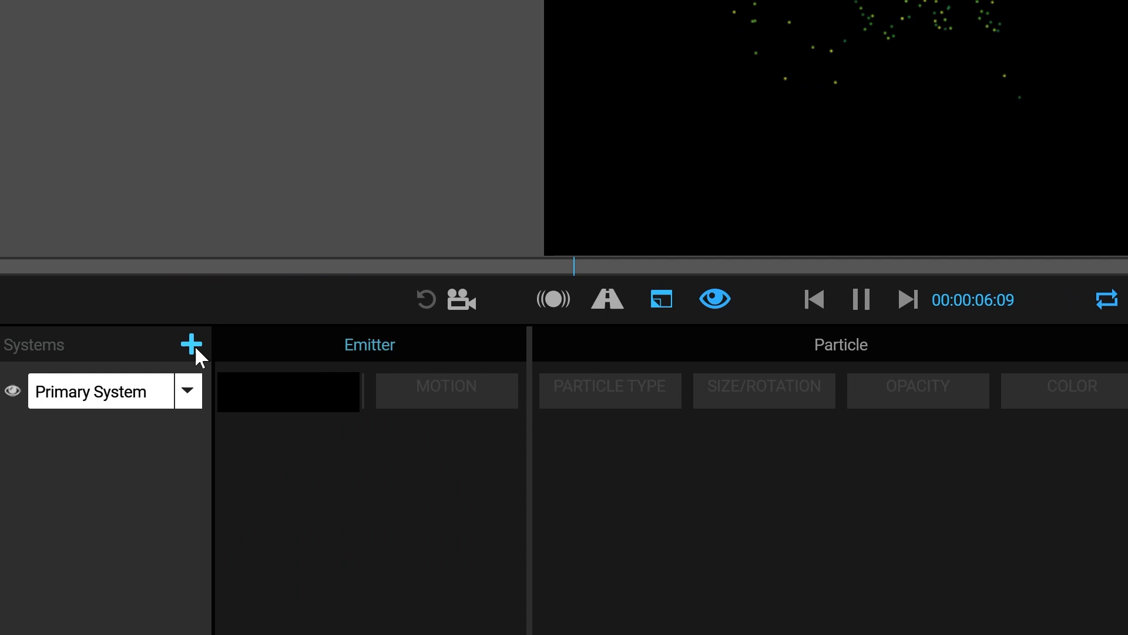
pyautogui.click(190, 344)
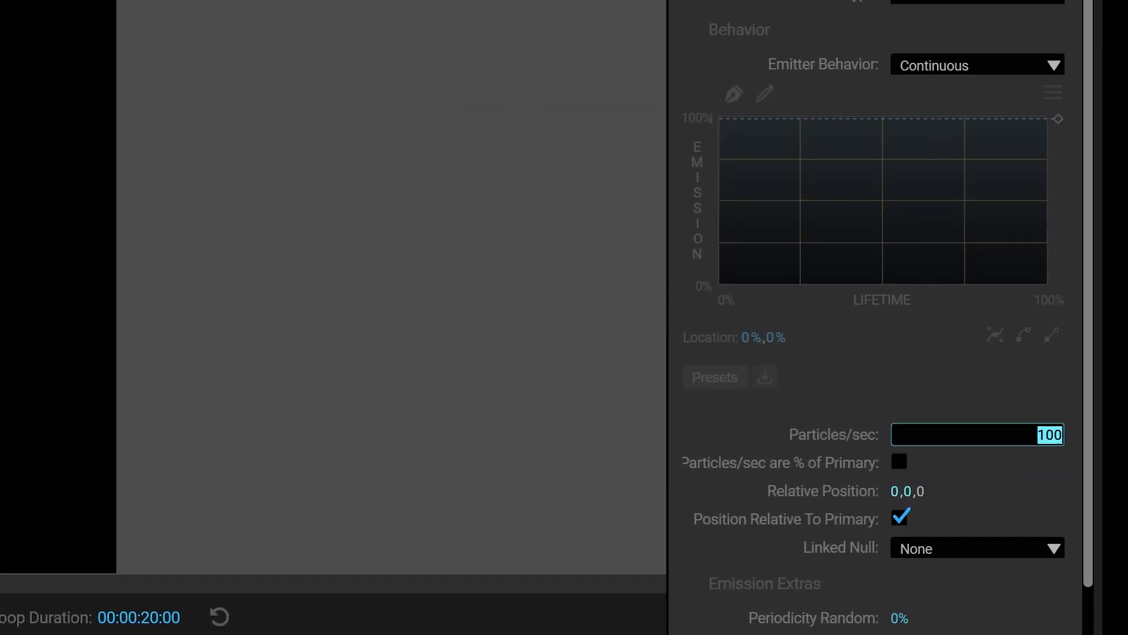
pyautogui.write('6')
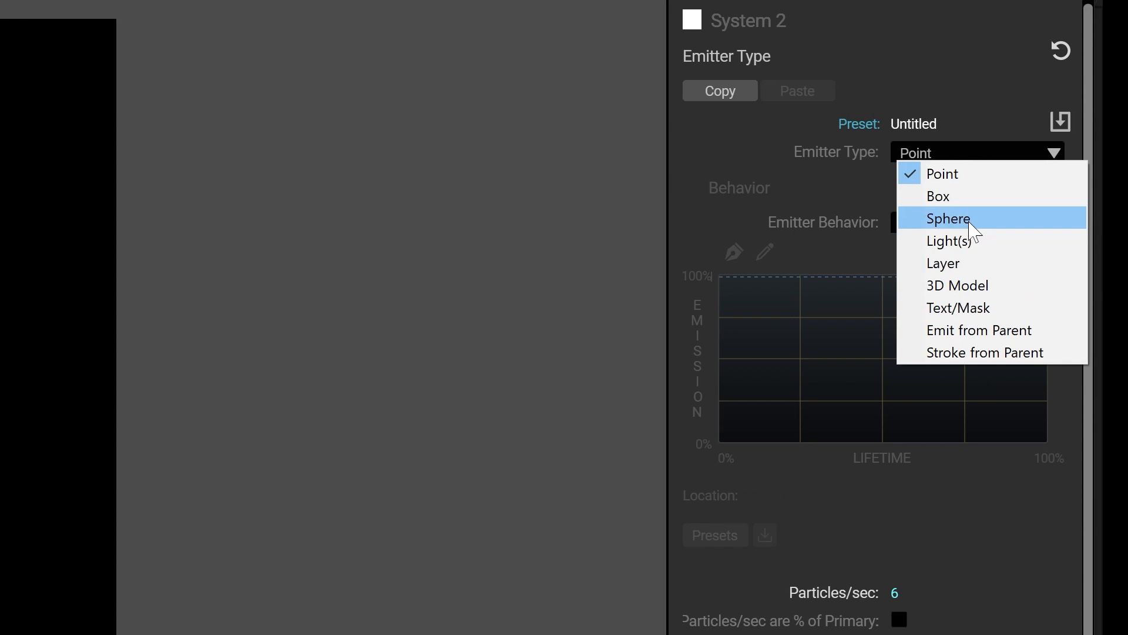
# Step: Set System 2's emitter to Emit from Parent, At Parent End of Life
pyautogui.click(979, 329)
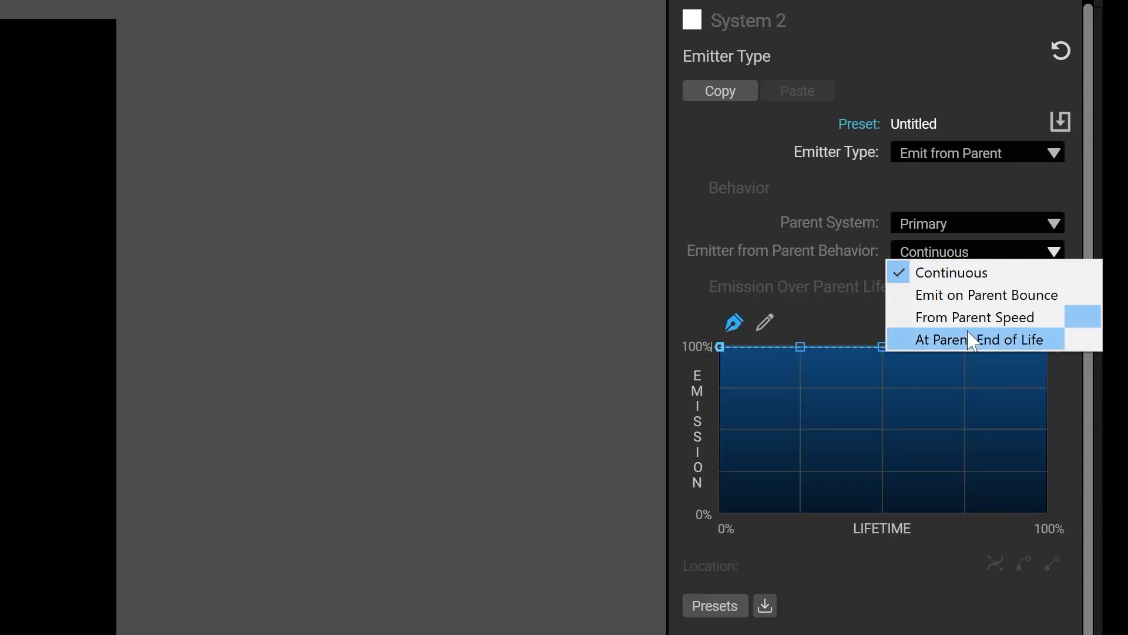
pyautogui.click(986, 338)
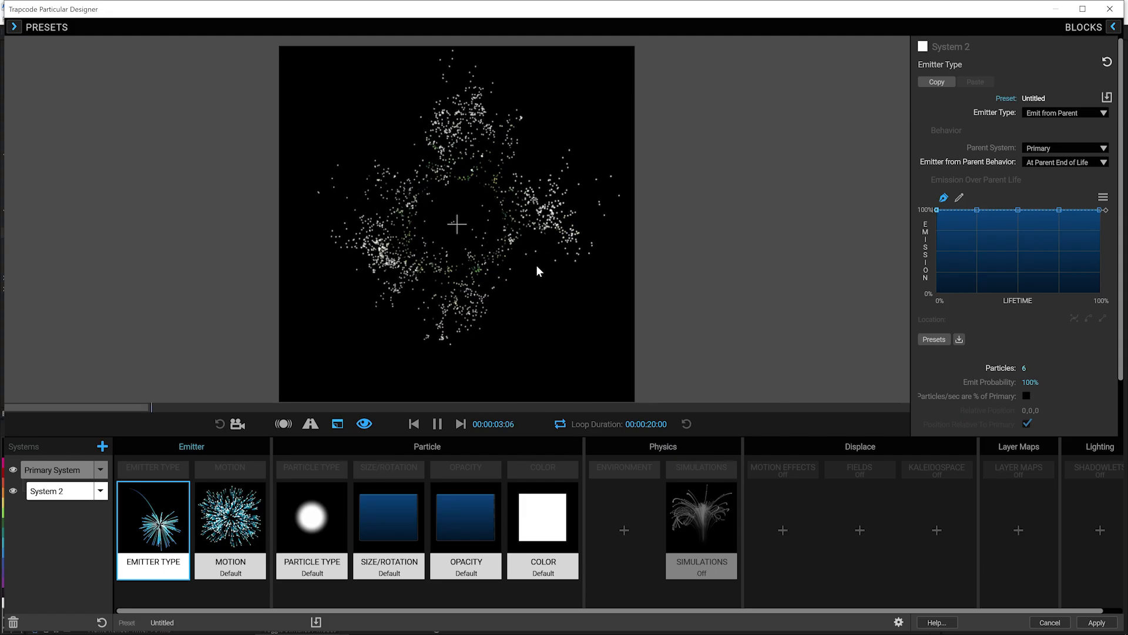
# Step: Apply the Linear Slope size-over-life preset so System 2 particles shrink to zero
pyautogui.click(310, 531)
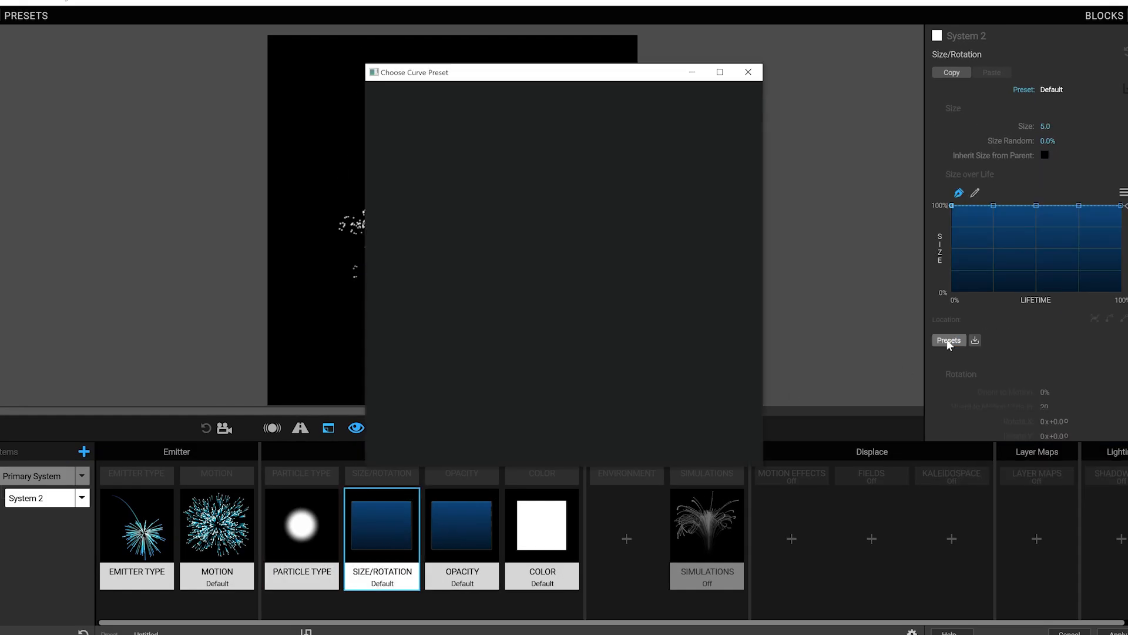
pyautogui.click(949, 339)
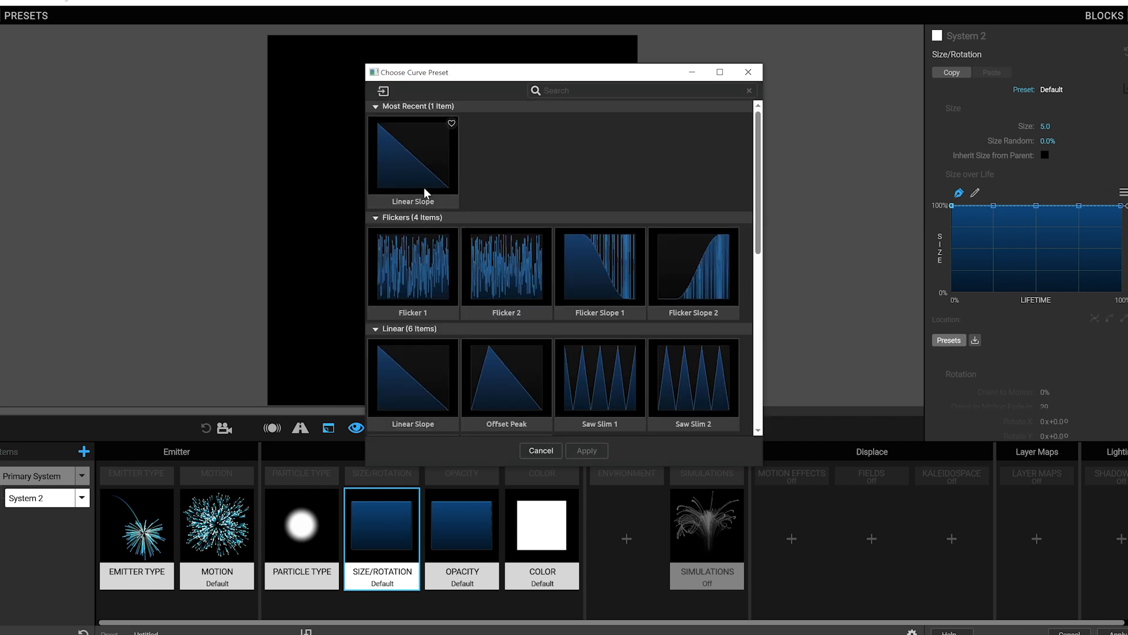
pyautogui.click(585, 451)
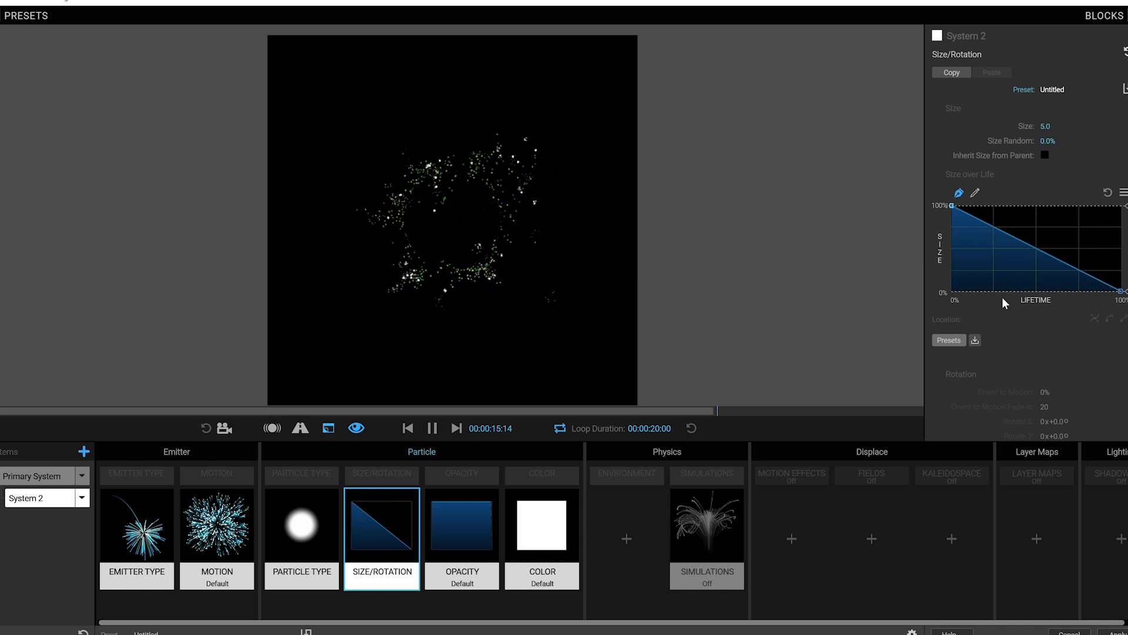
pyautogui.click(301, 525)
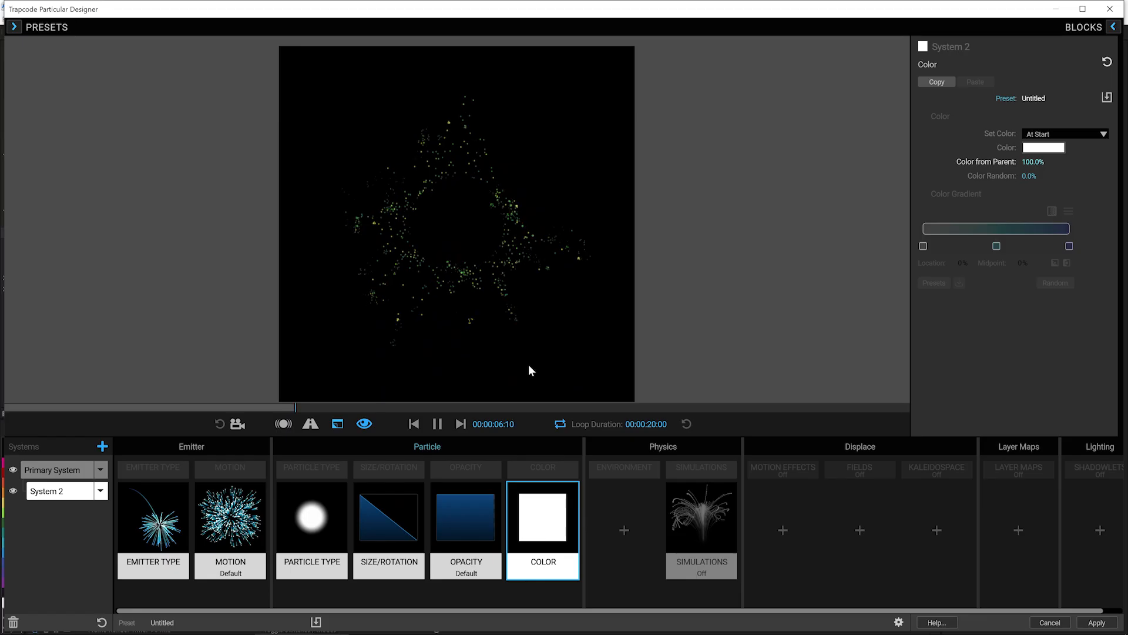
pyautogui.moveTo(555, 283)
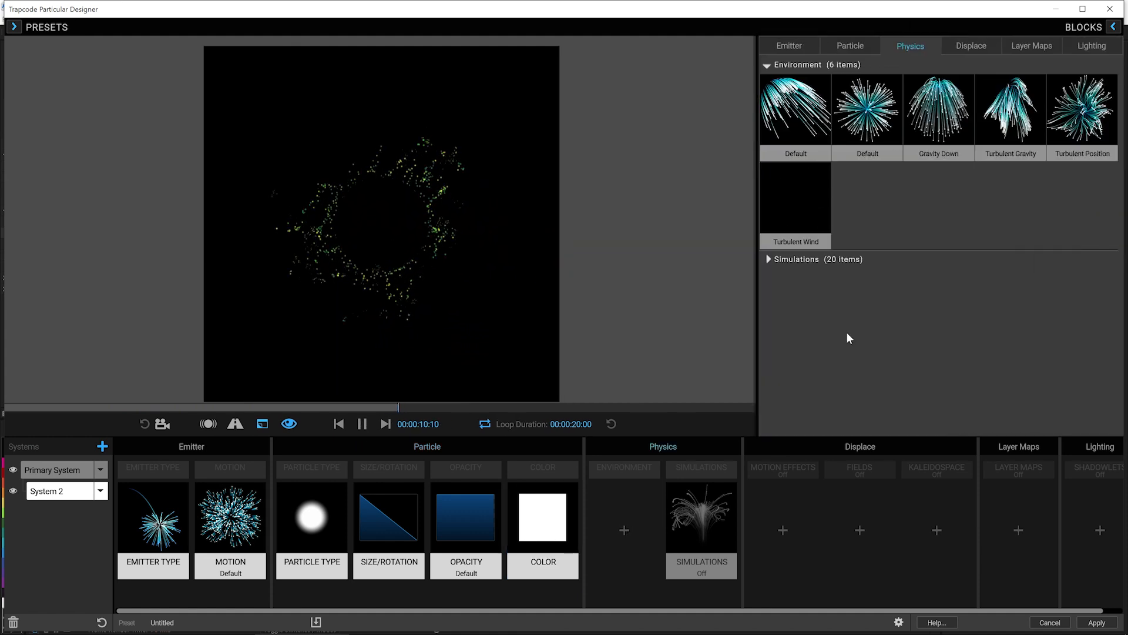
# Step: Apply the Gravity Down environment preset to System 2's physics
pyautogui.click(938, 108)
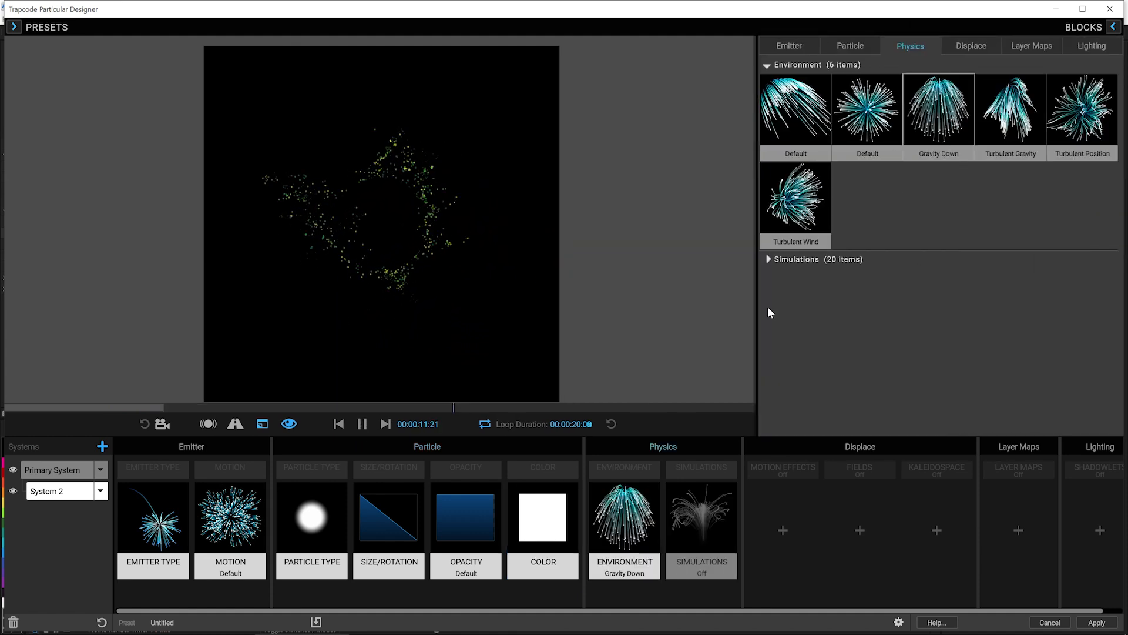